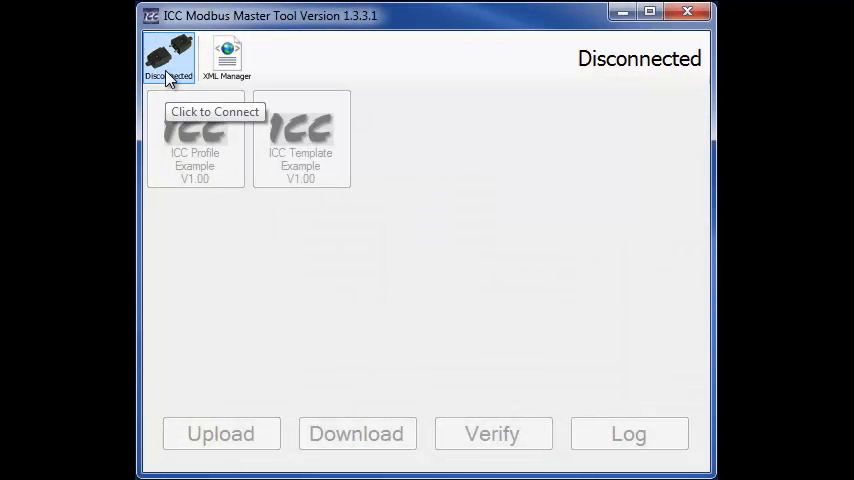
Start a connection to a Modbus slave from the Disconnected toolbar icon.
left_click(168, 58)
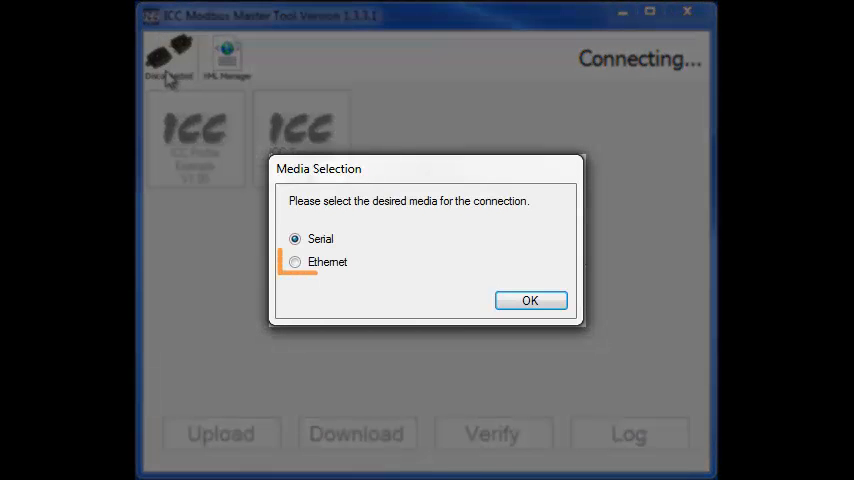
Choose Ethernet as the connection media and confirm.
left_click(295, 261)
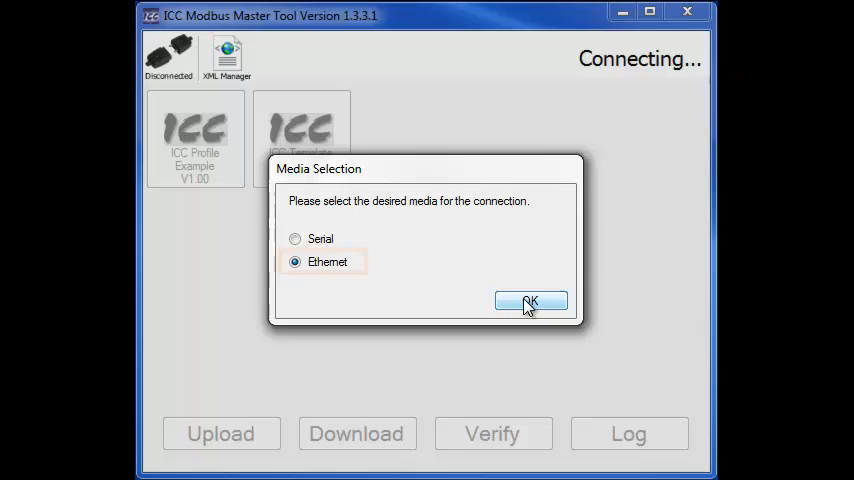
left_click(530, 302)
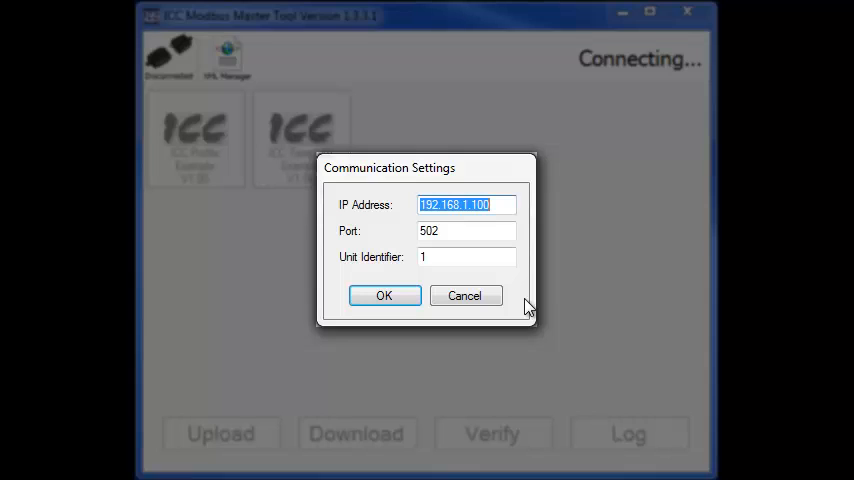
Enter IP address 192.168.16.20, keeping port 502 and unit identifier 1.
type("192.168.")
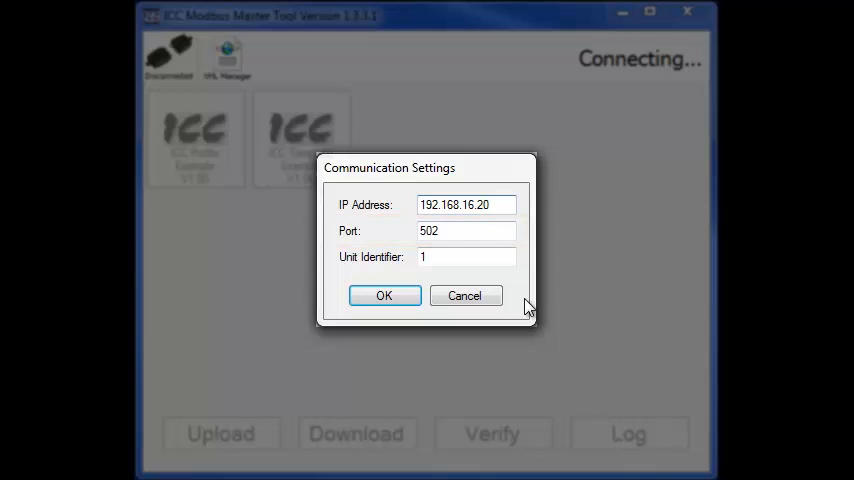
left_click(467, 257)
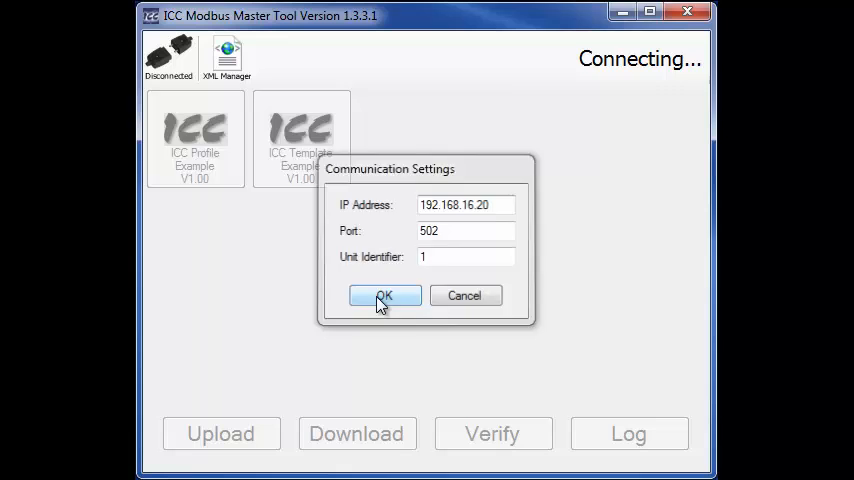
Connect to the device at 192.168.16.20, then disconnect again.
left_click(384, 296)
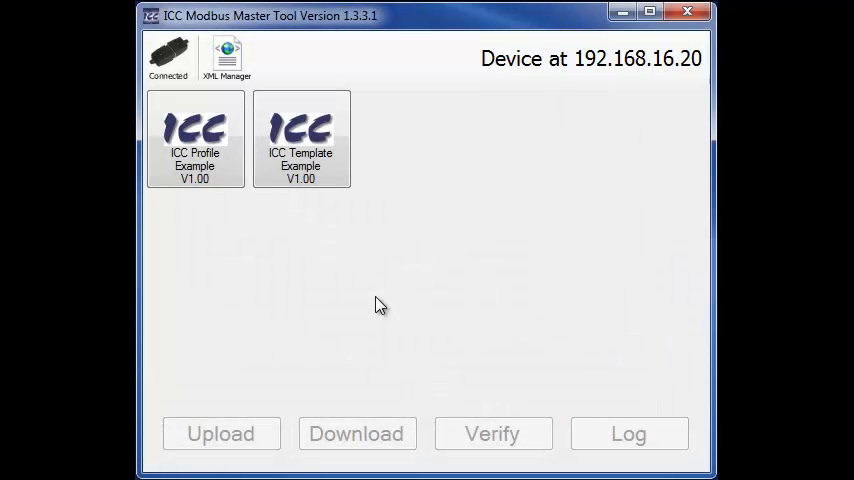
mouse_move(168, 57)
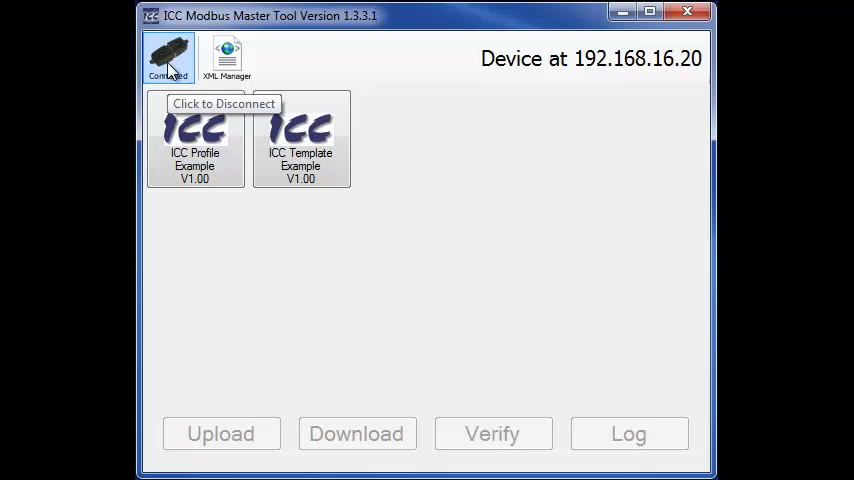
left_click(168, 57)
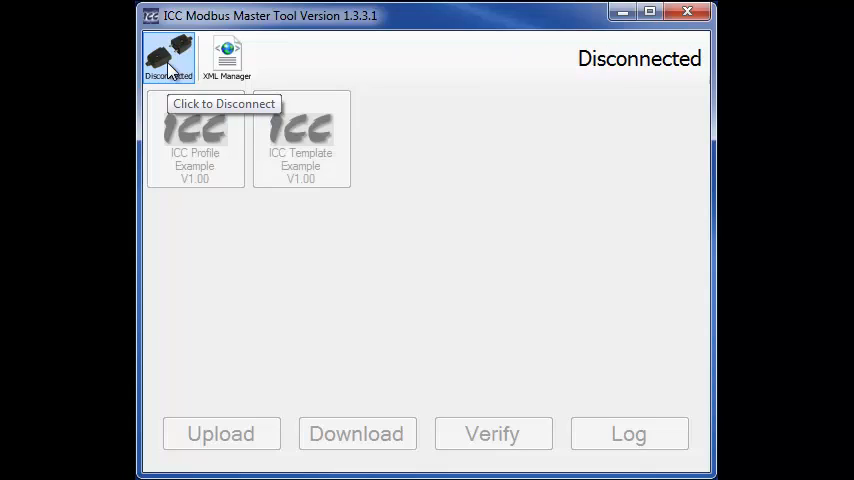